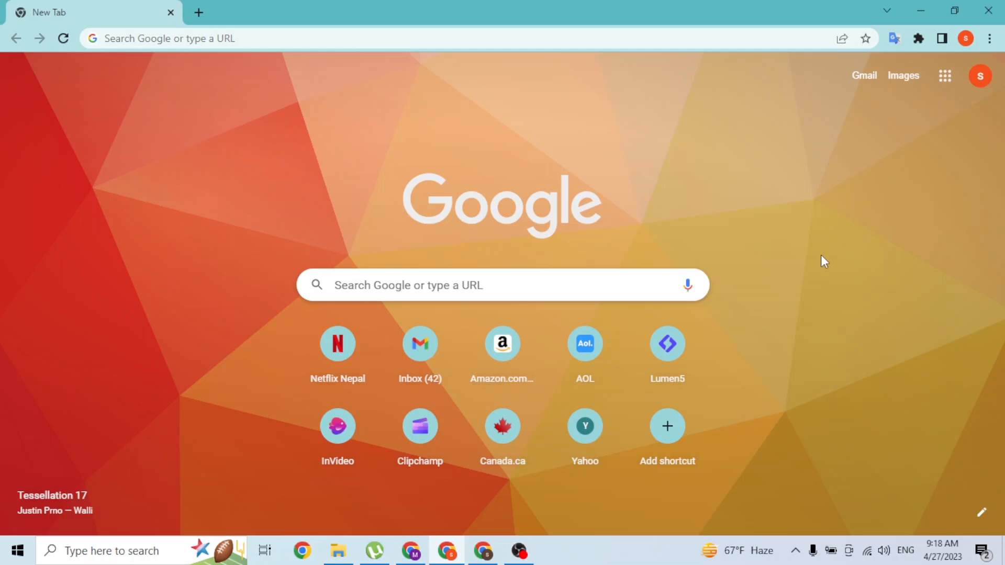
mouse_move(795, 178)
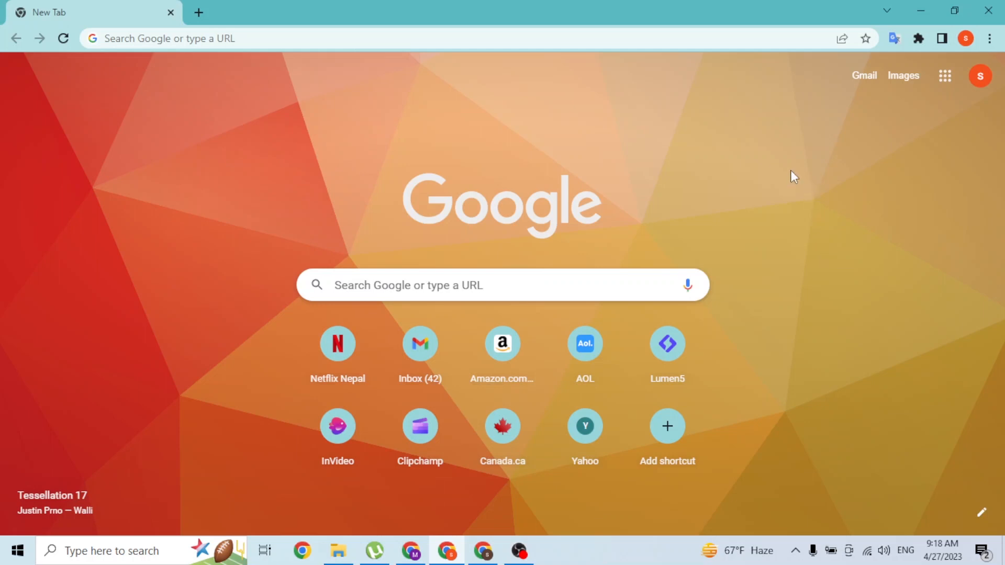
mouse_move(112, 315)
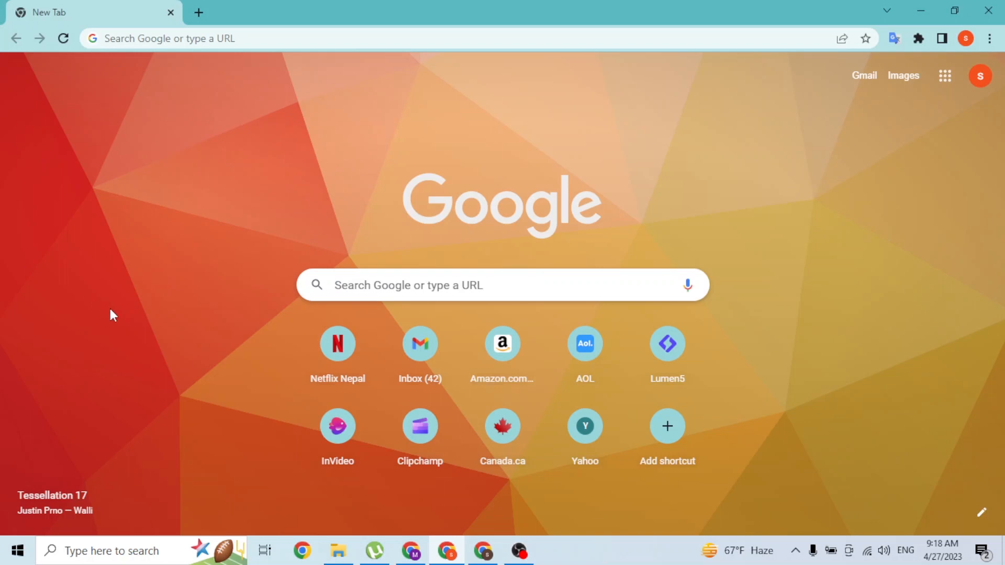
mouse_move(156, 238)
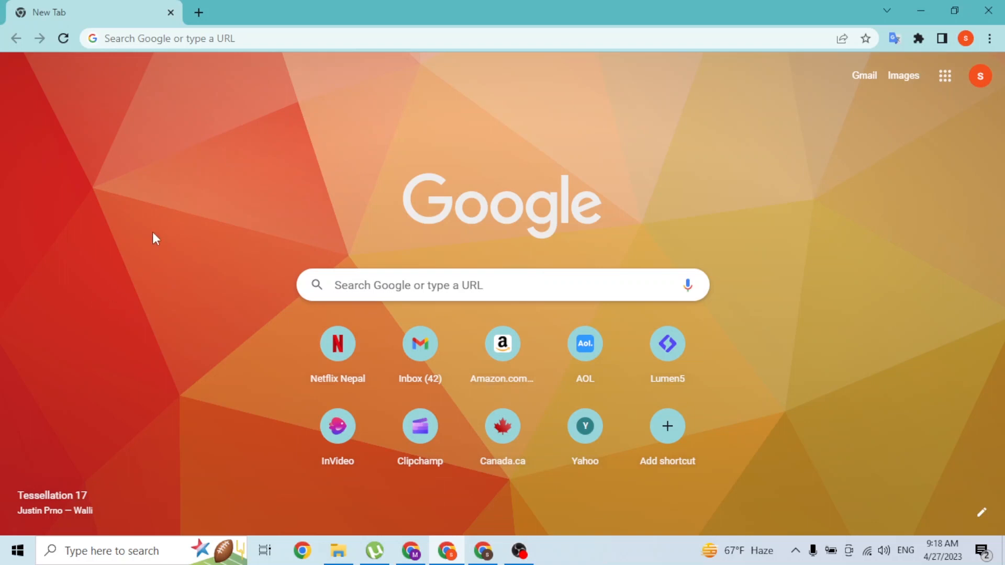
Go to the invideo.io home page from the New Tab shortcut.
left_click(256, 39)
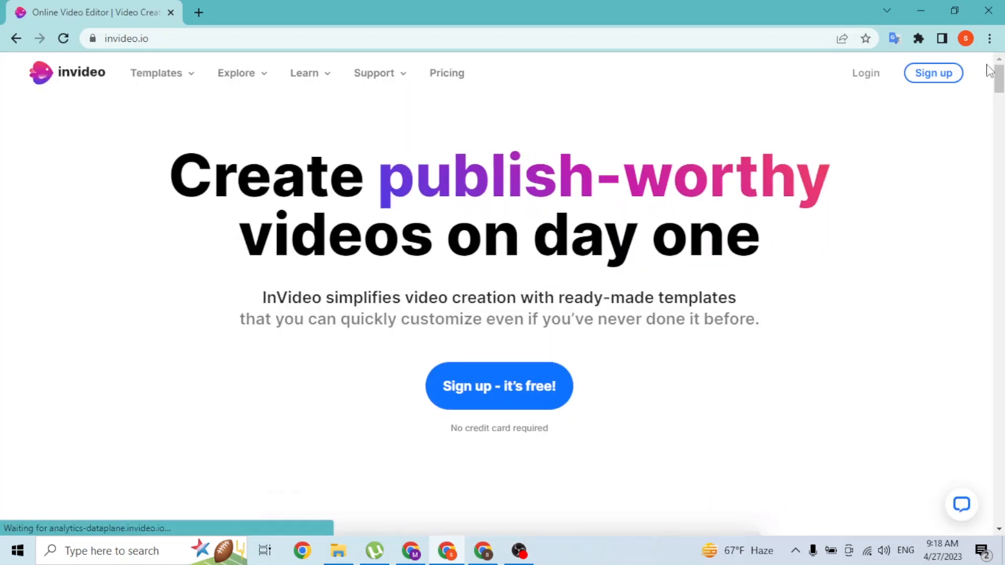
mouse_move(866, 73)
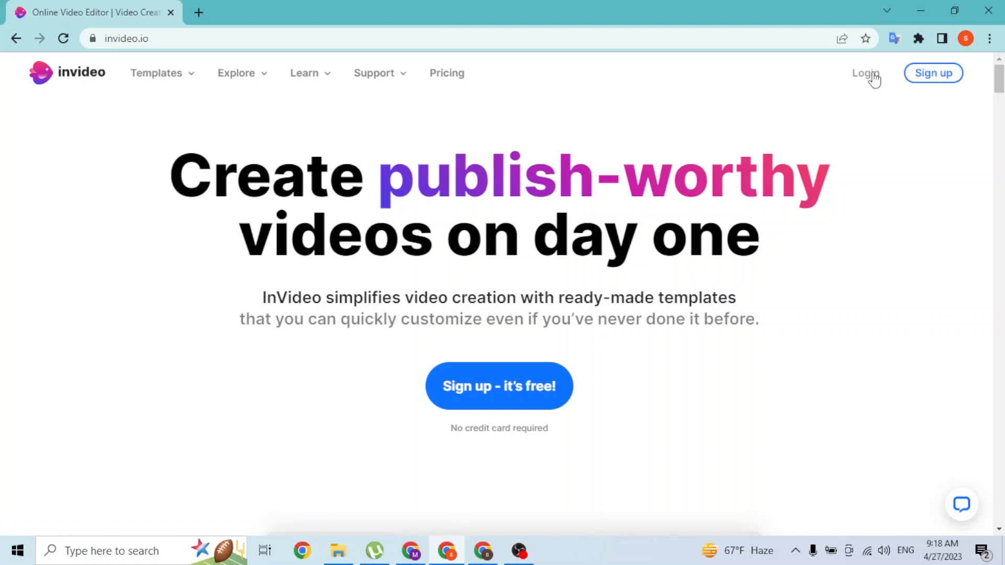
Bring up the Login dialog from the top-right navigation.
left_click(865, 73)
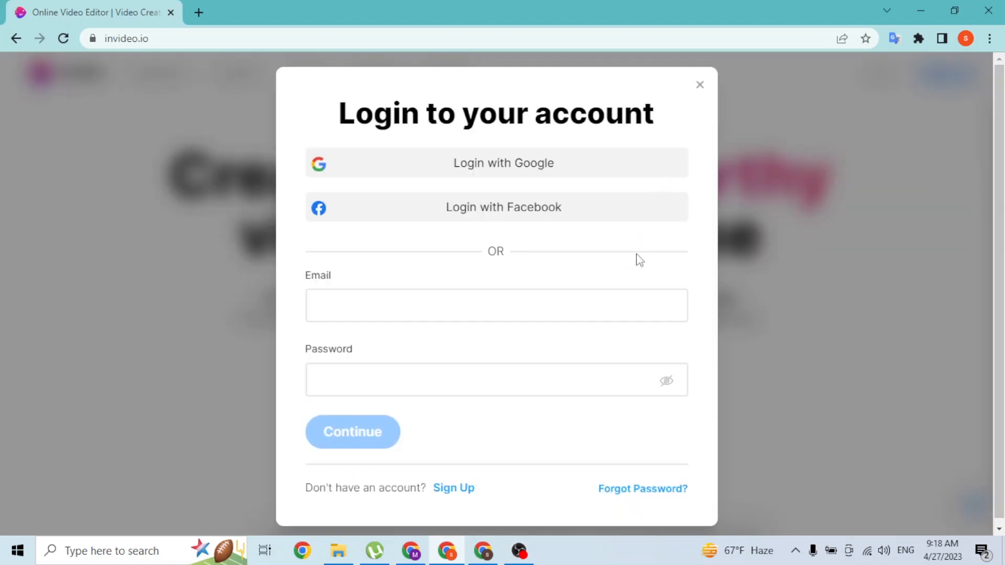
mouse_move(574, 161)
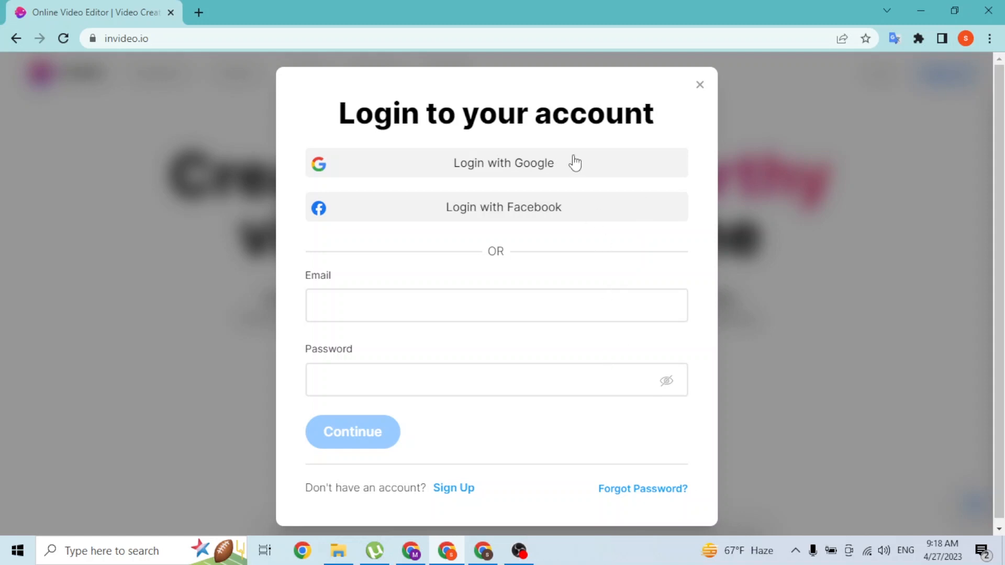
mouse_move(487, 227)
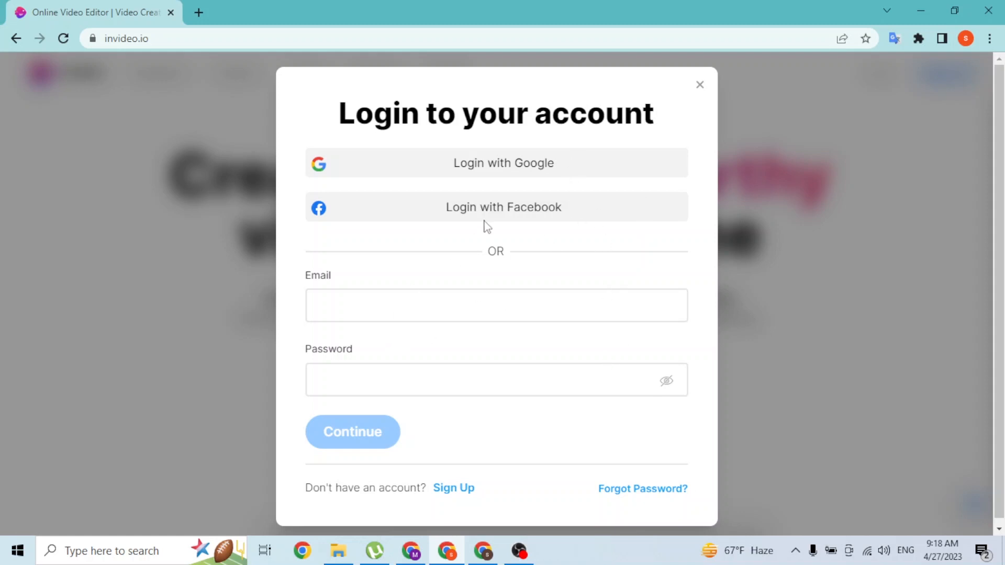
mouse_move(506, 213)
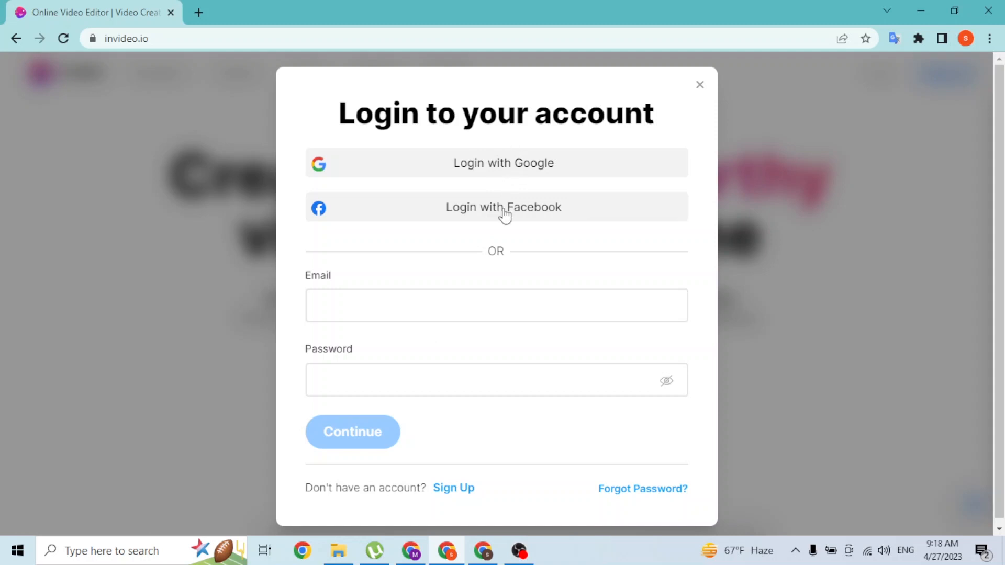
mouse_move(506, 169)
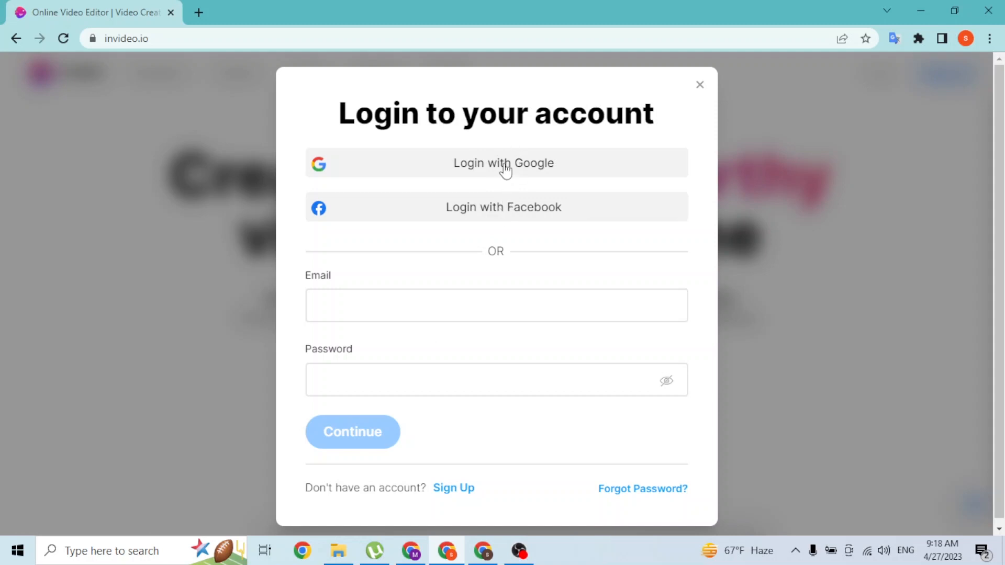
mouse_move(511, 209)
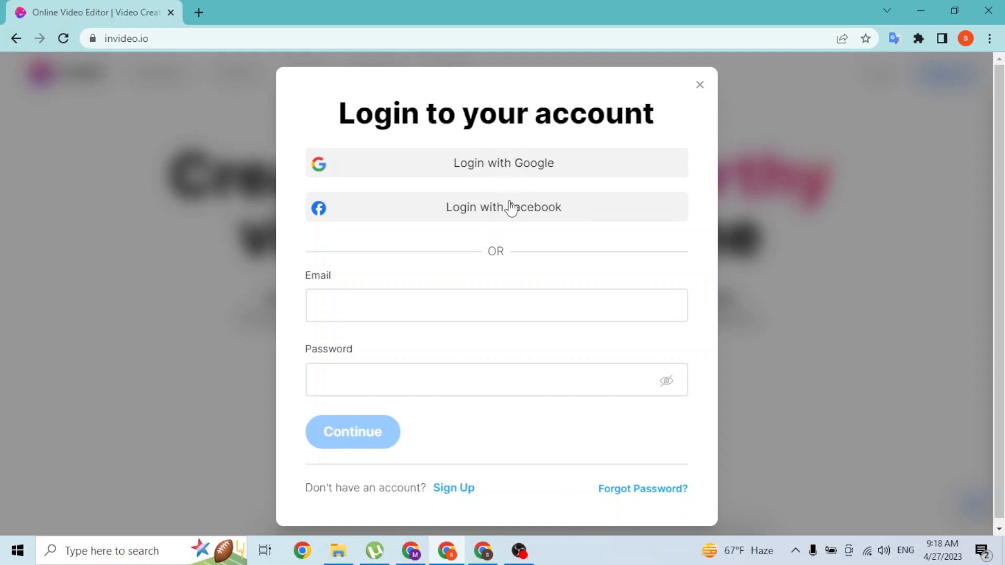
mouse_move(515, 180)
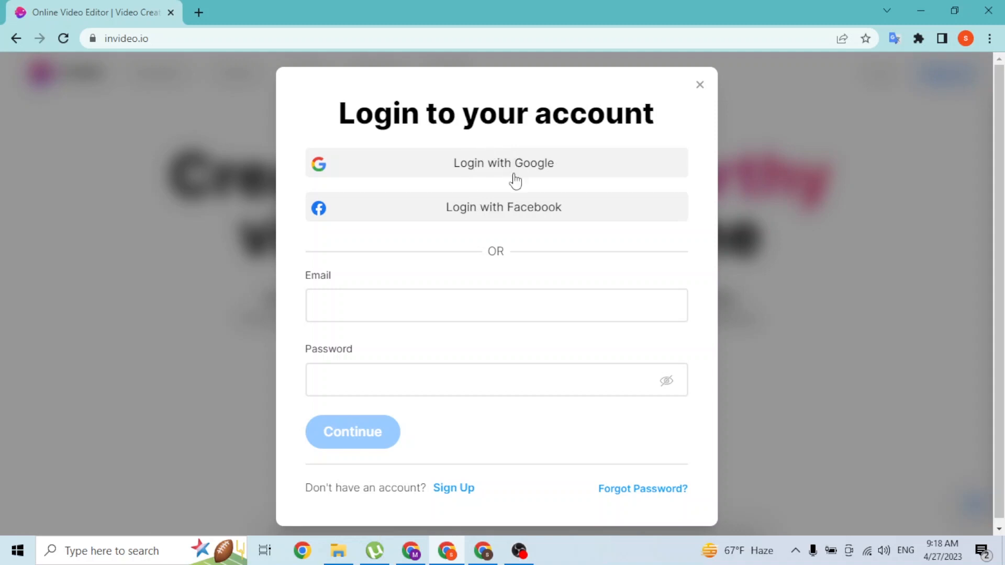
mouse_move(482, 237)
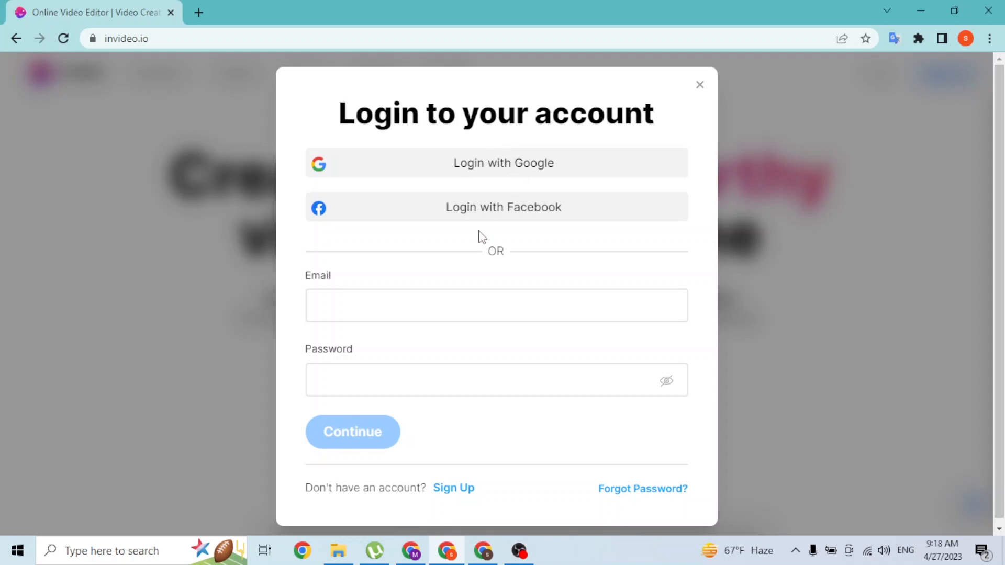
mouse_move(341, 97)
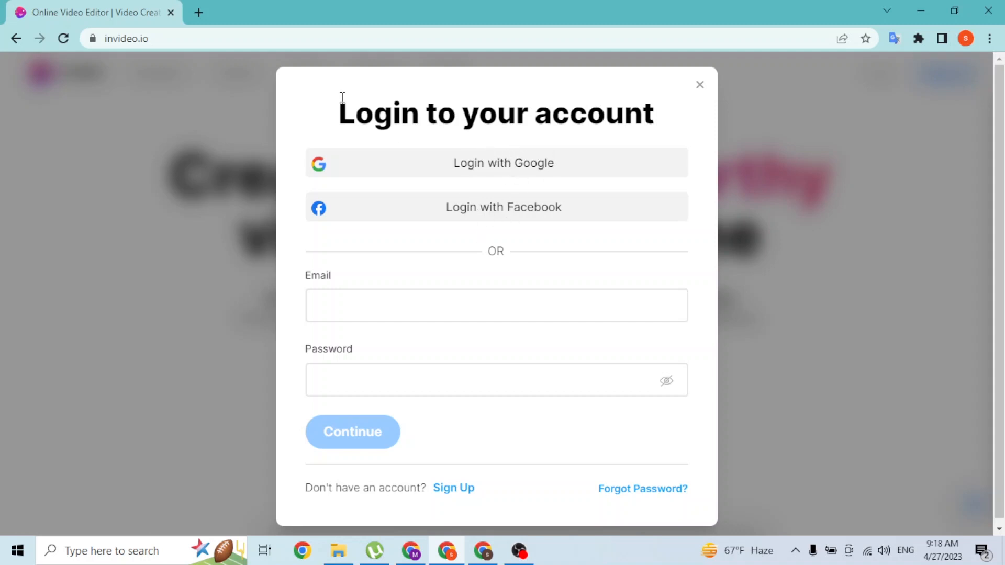
mouse_move(582, 194)
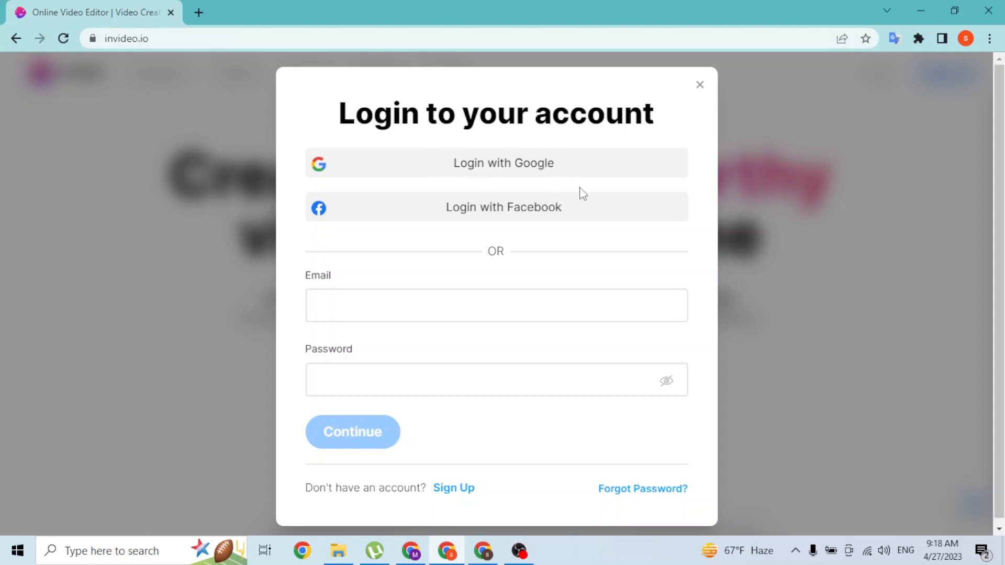
left_click(495, 305)
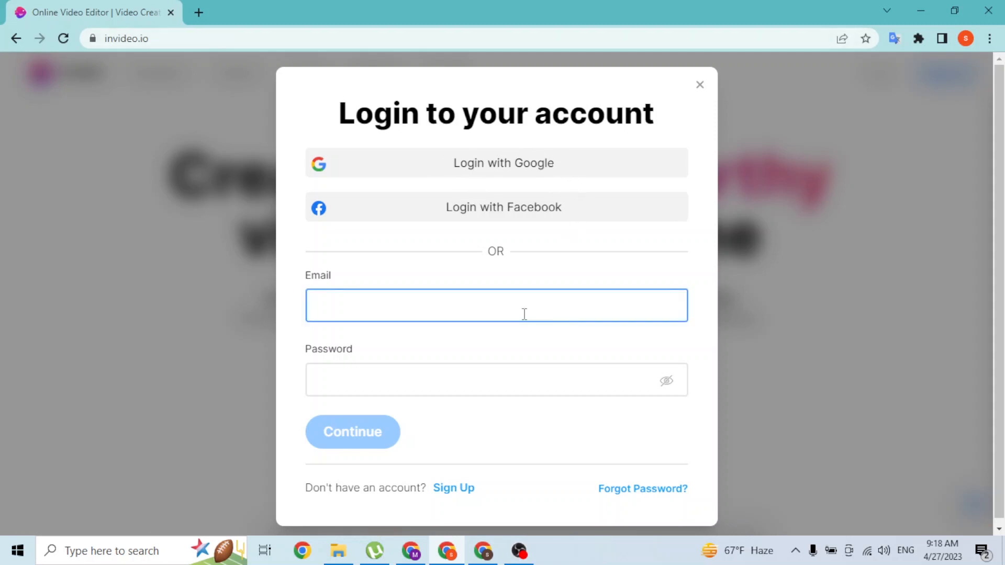
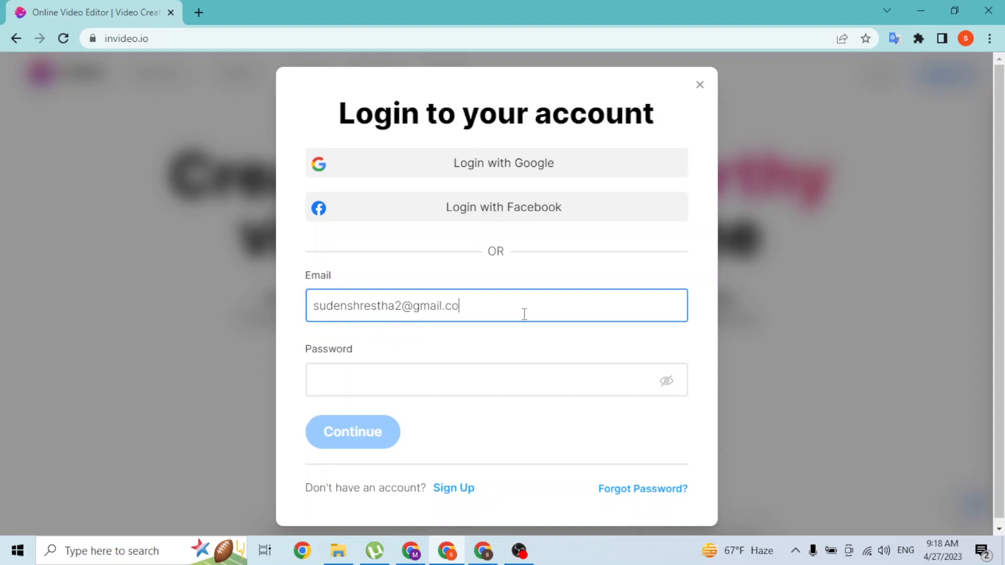
type("password")
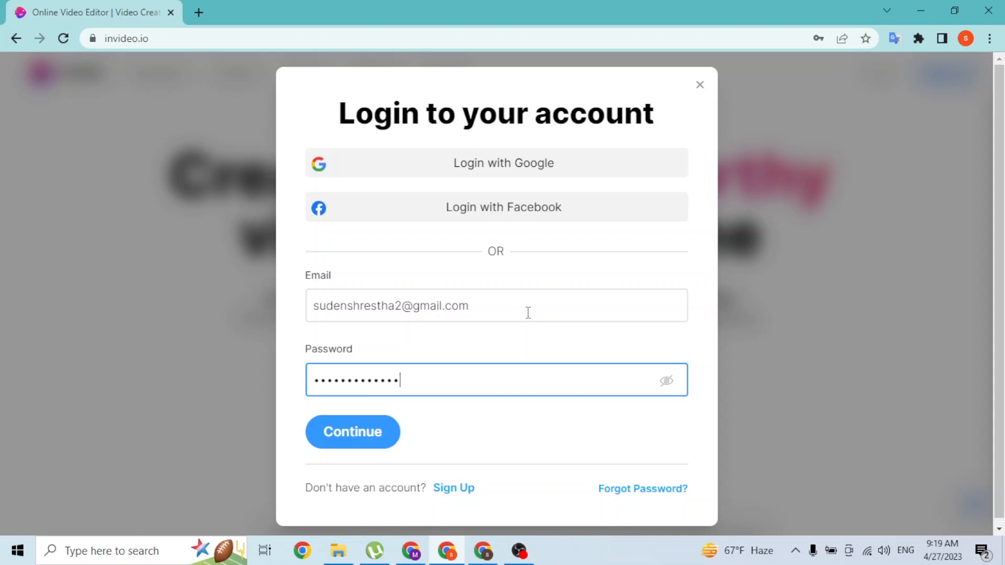
mouse_move(631, 501)
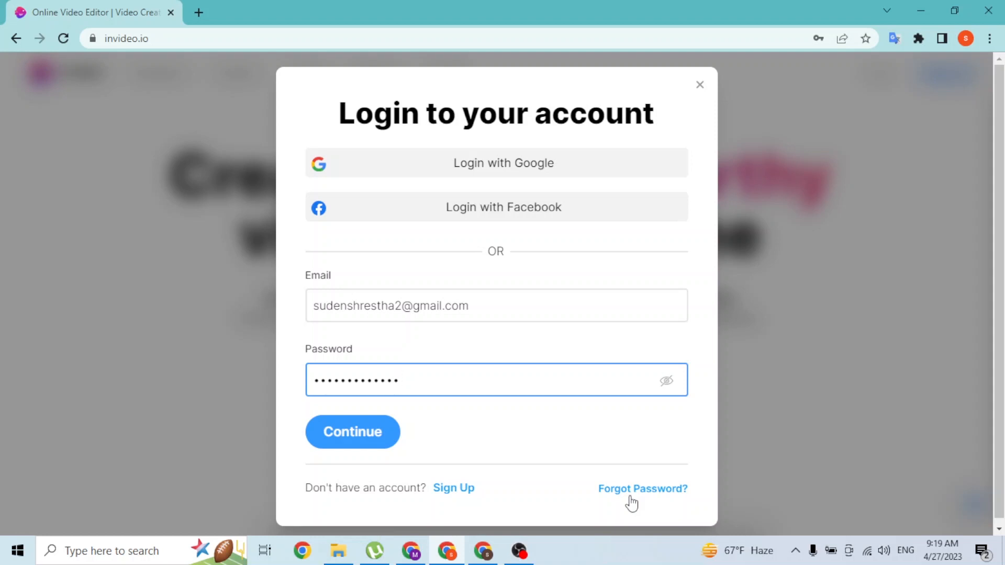
mouse_move(605, 518)
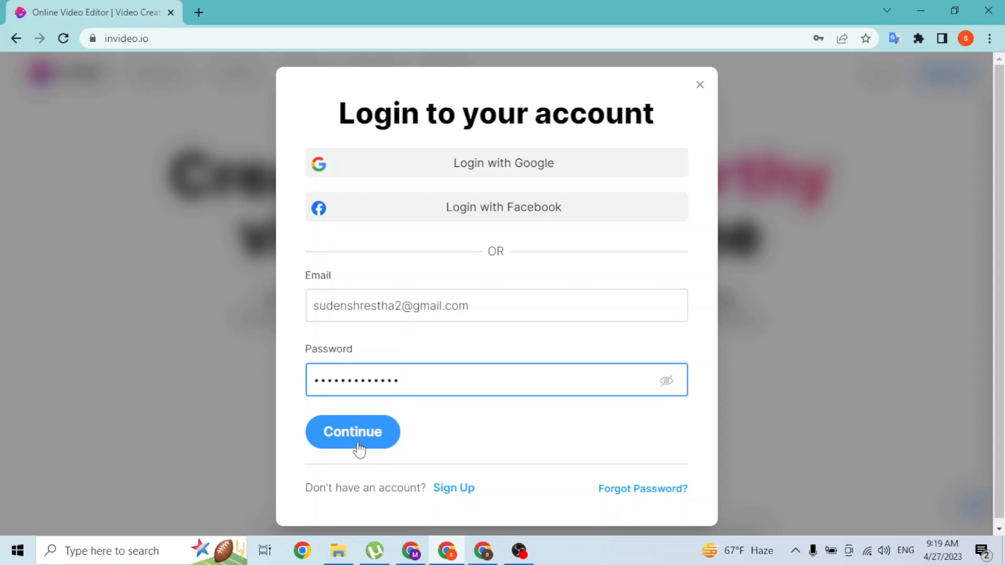
Submit the login with Continue and wait for the dashboard to load.
left_click(353, 432)
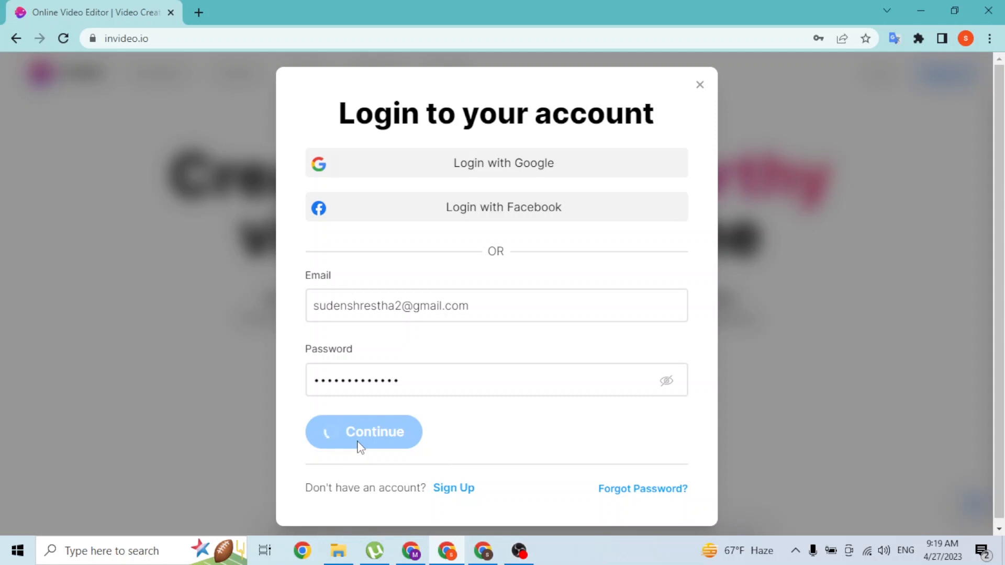
mouse_move(961, 358)
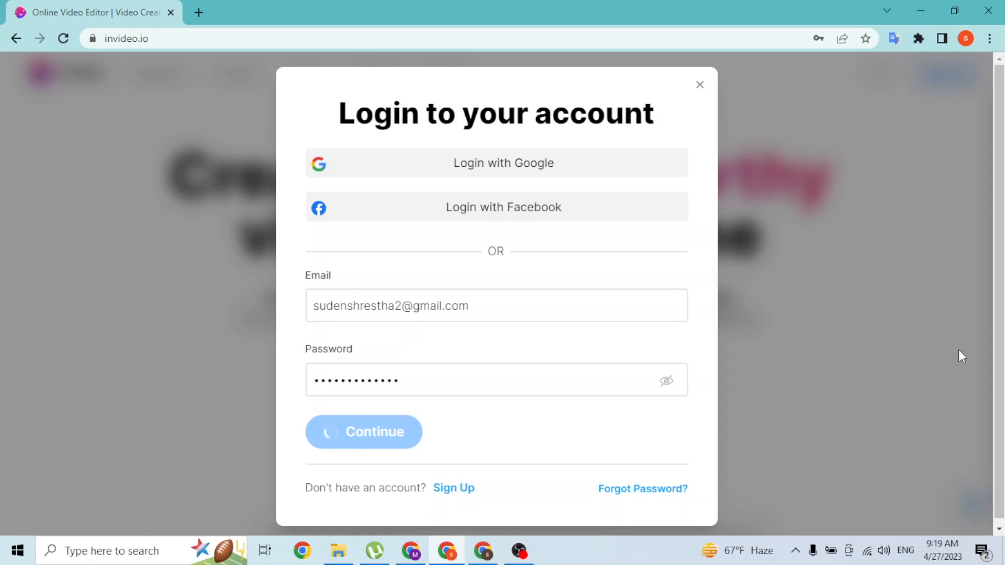
left_click(351, 433)
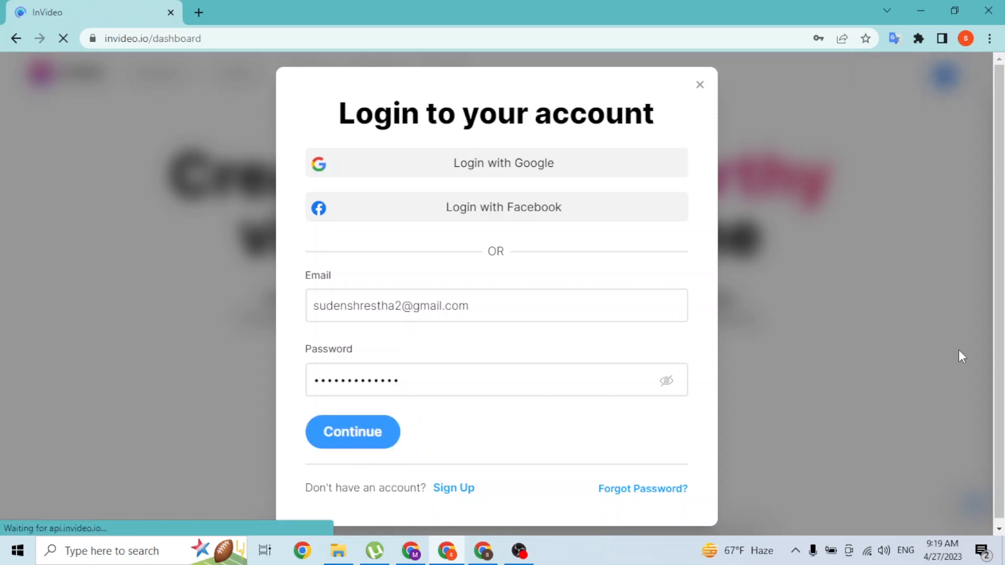
left_click(352, 432)
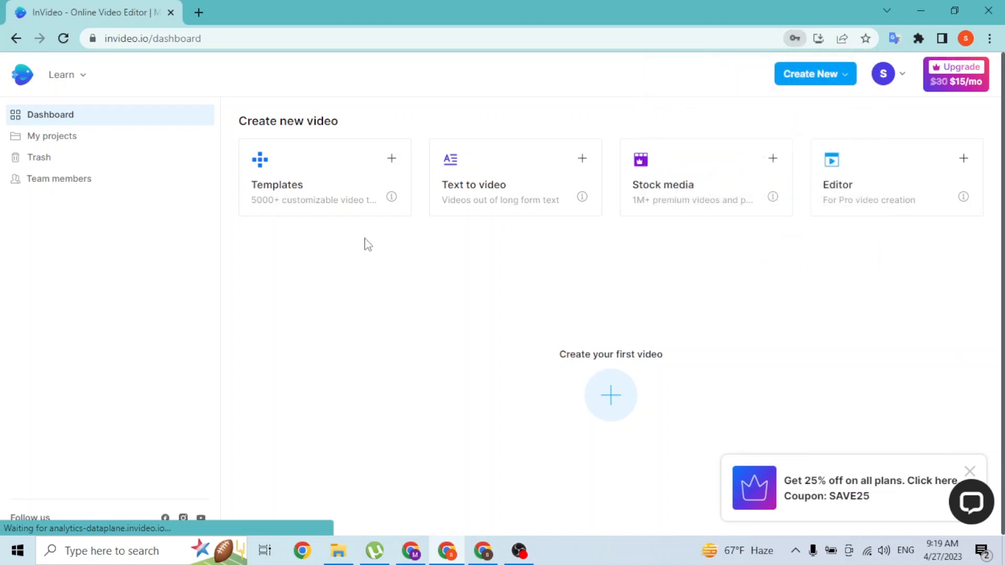
mouse_move(442, 376)
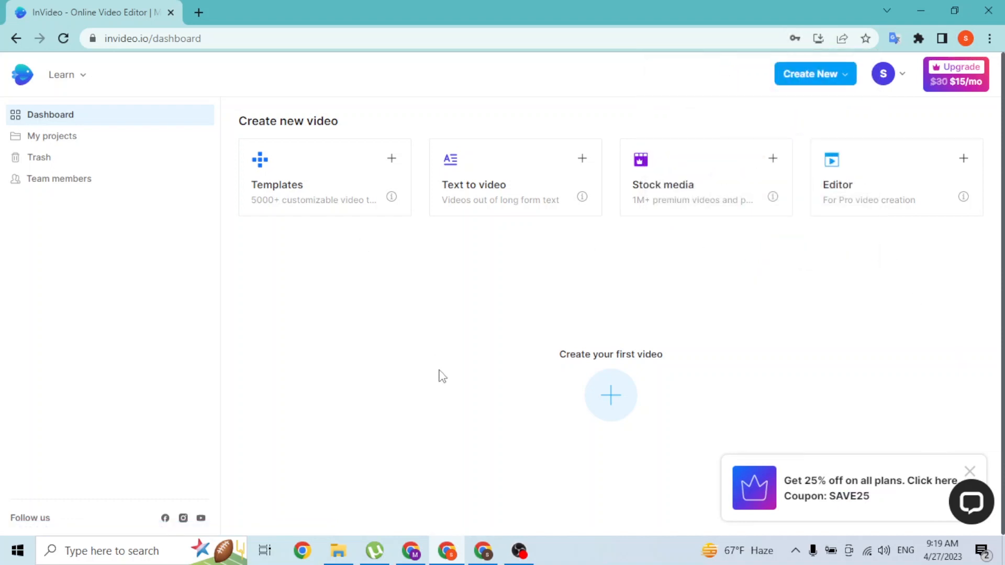